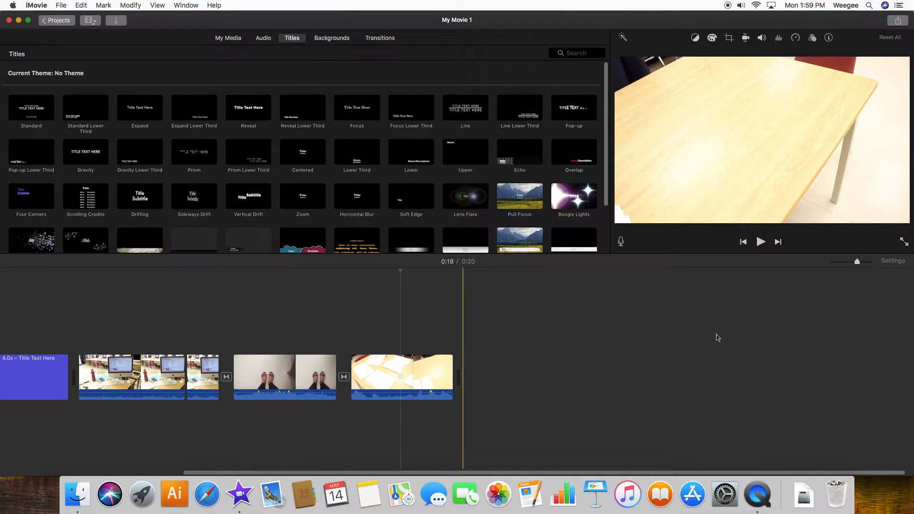
Place a Centered title over the feet-on-tiles clip and set its text to POV.
left_click(313, 377)
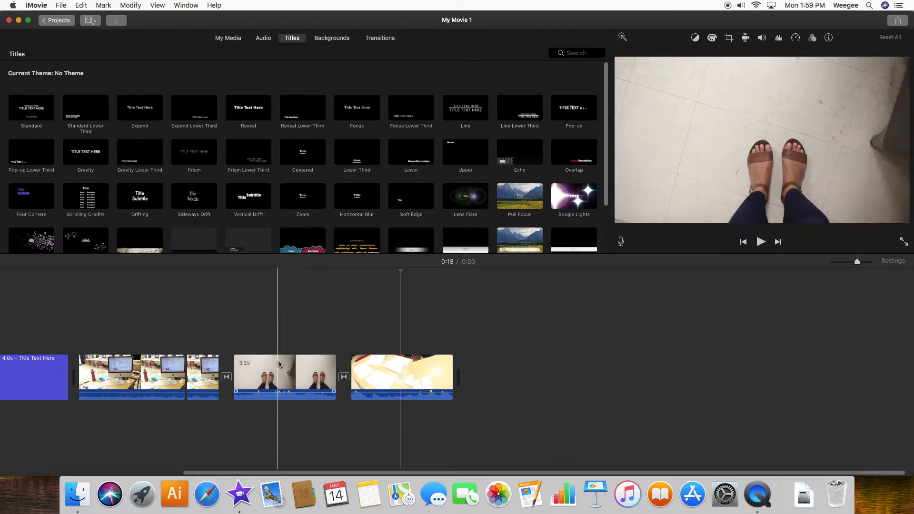
left_click(285, 376)
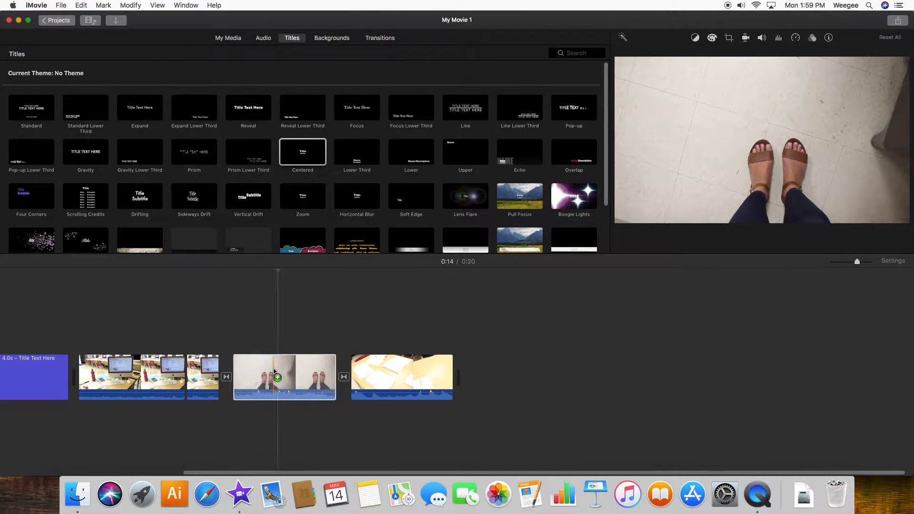
left_click(303, 151)
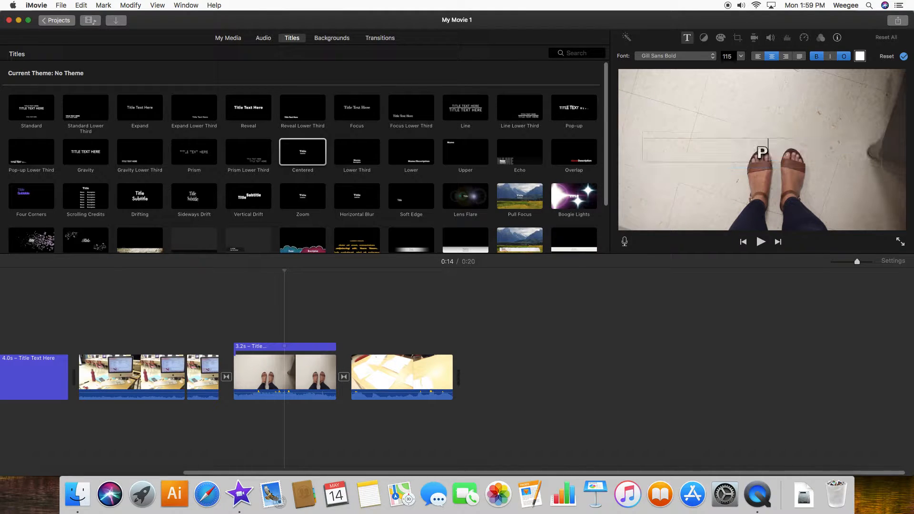
type("POV")
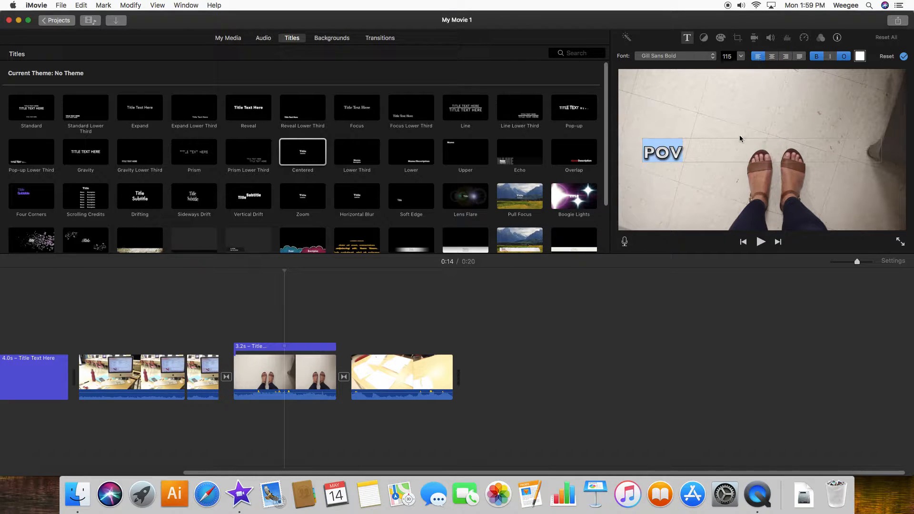
Trim the POV title to 1.2 seconds over the middle of the feet clip.
left_click(284, 346)
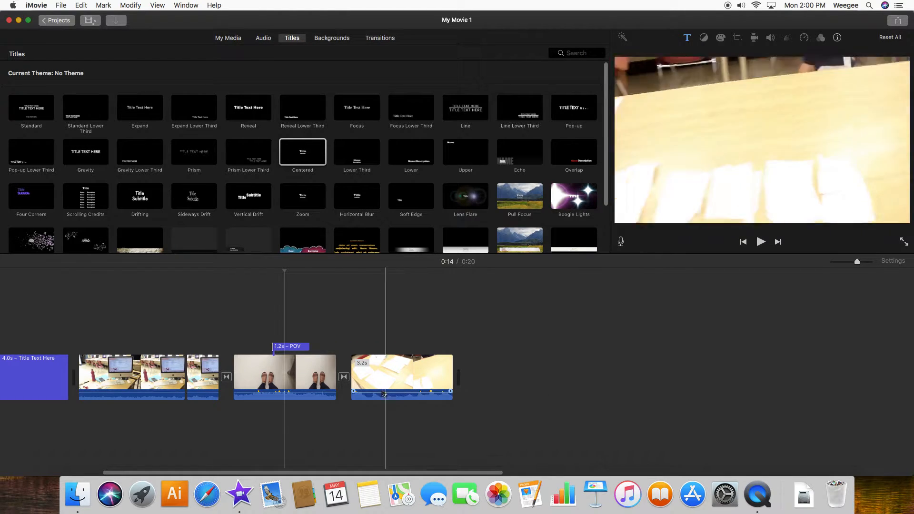
Apply the Blast clip filter to the first classroom clip from the filter gallery.
left_click(131, 376)
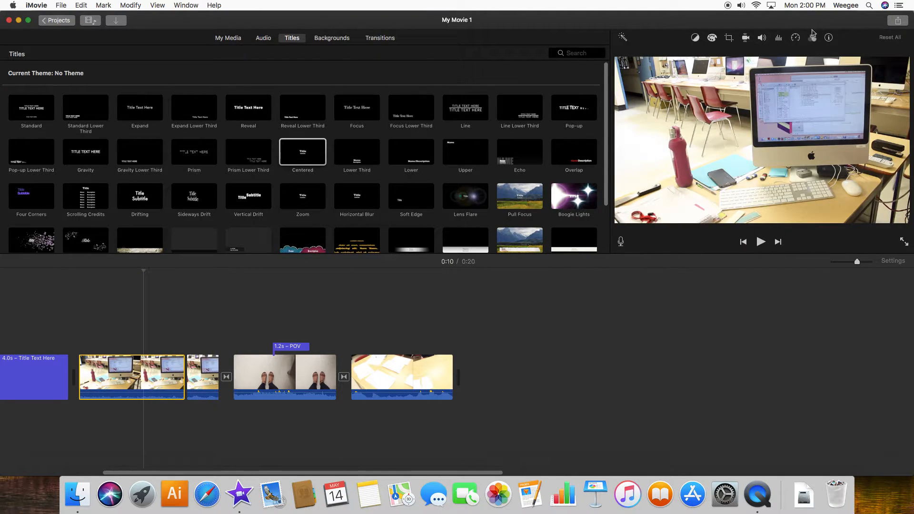
left_click(811, 38)
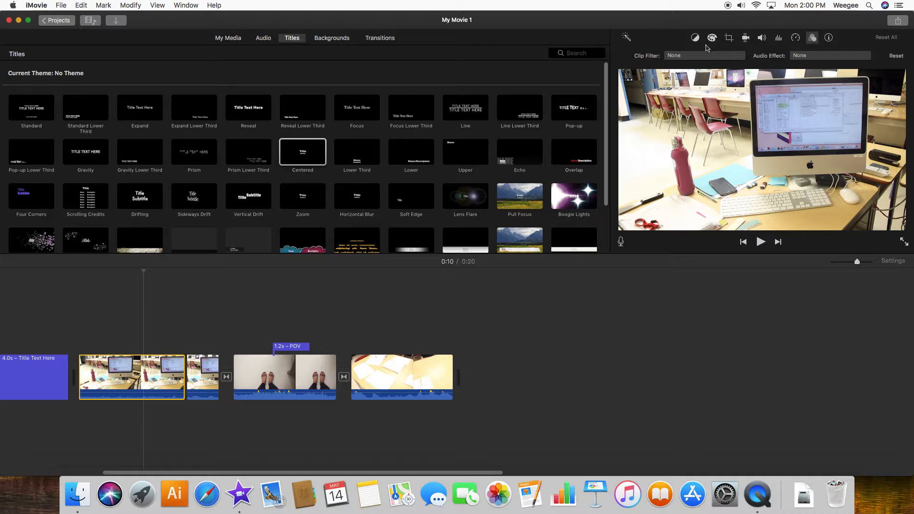
left_click(704, 55)
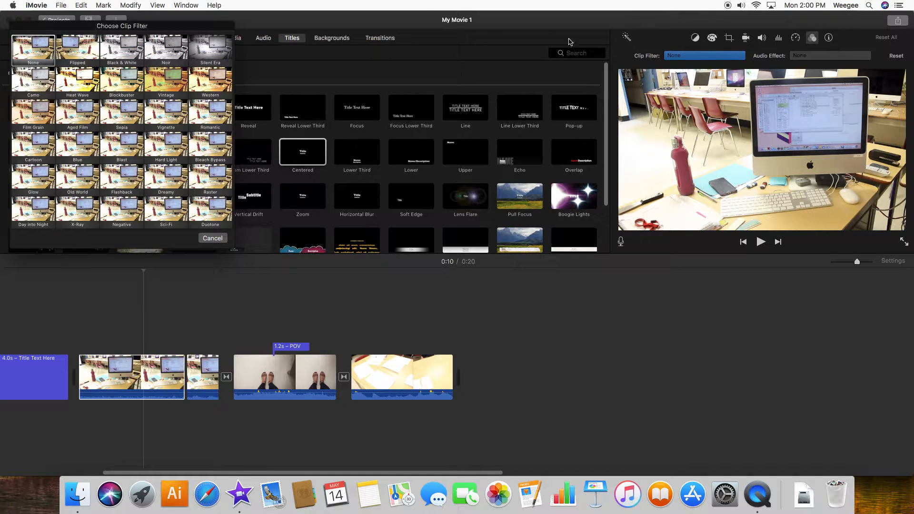
left_click(166, 80)
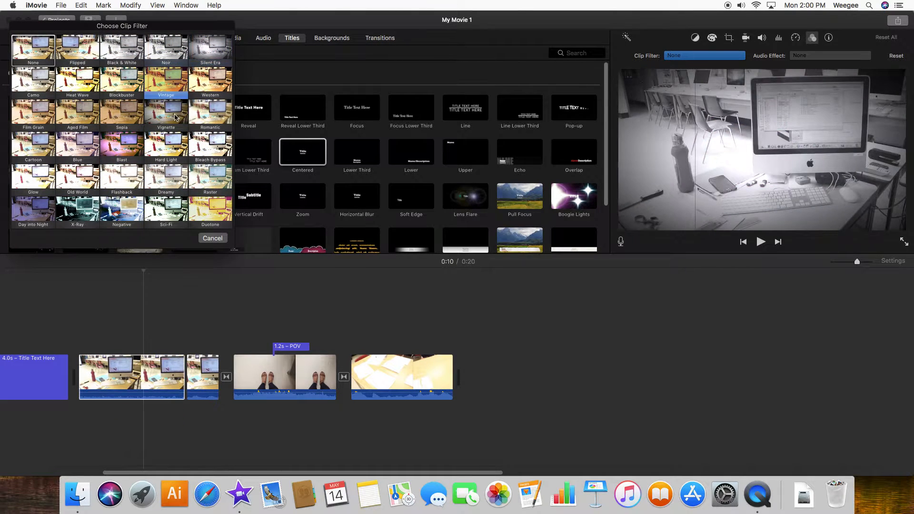
left_click(122, 48)
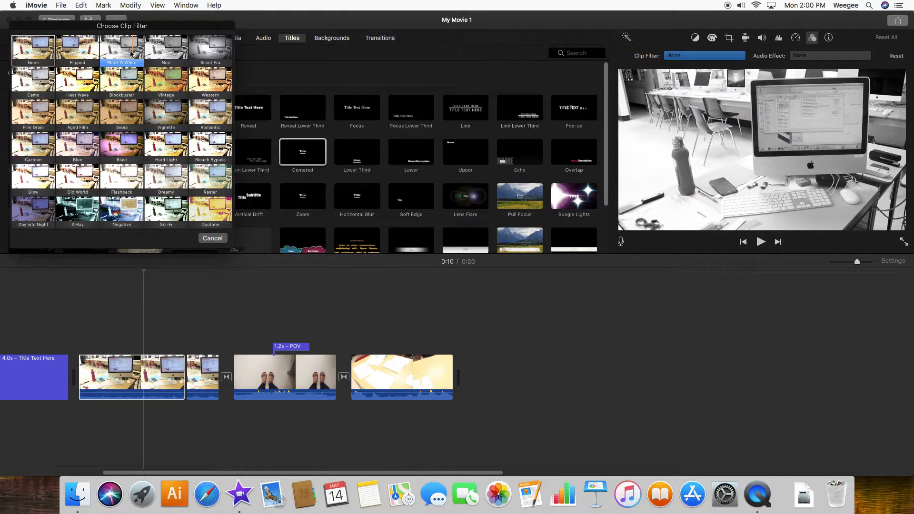
left_click(121, 46)
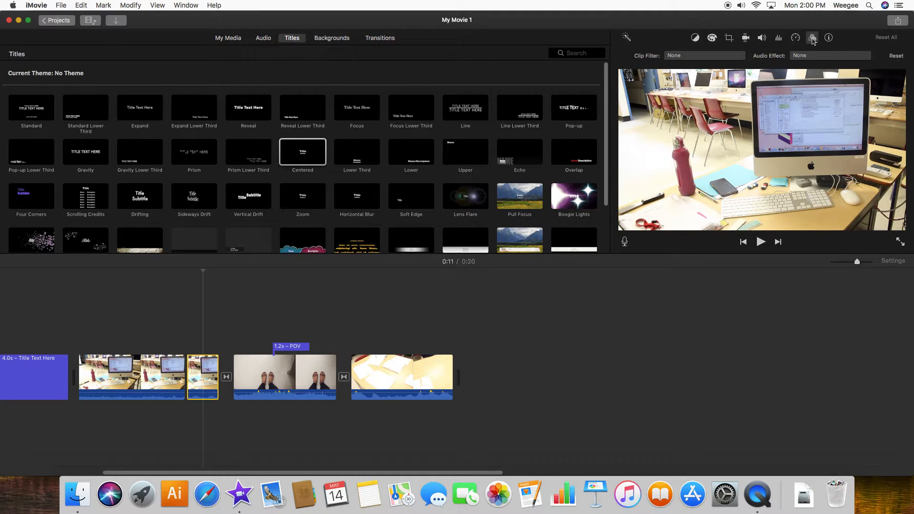
Reopen the filter gallery for the classroom-desk clip, then select the feet clip.
left_click(703, 55)
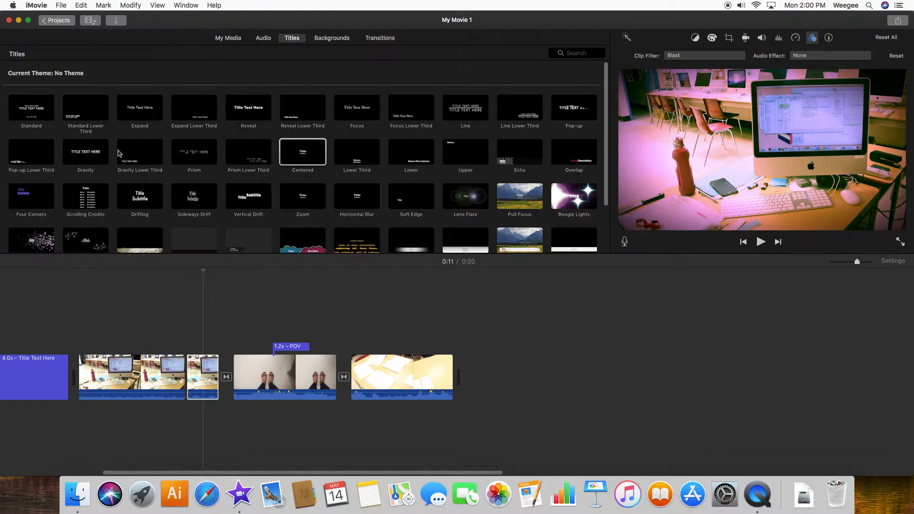
left_click(203, 377)
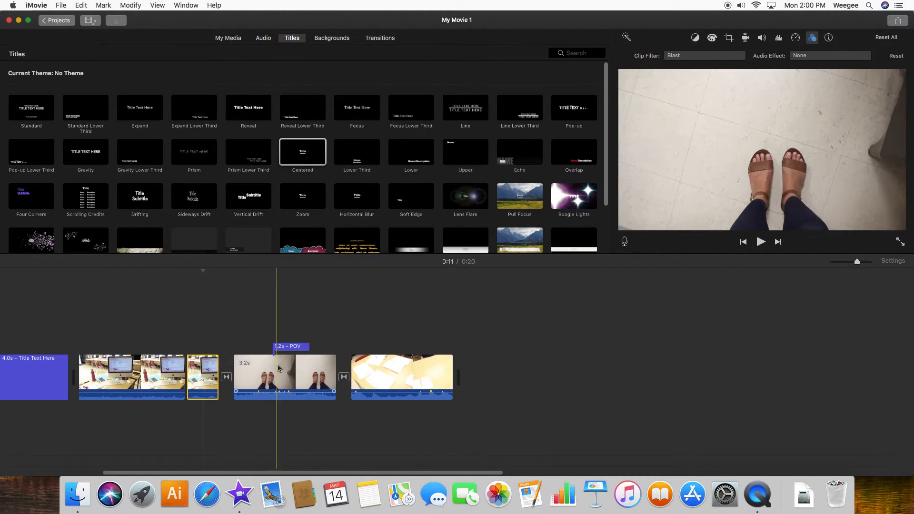
left_click(285, 376)
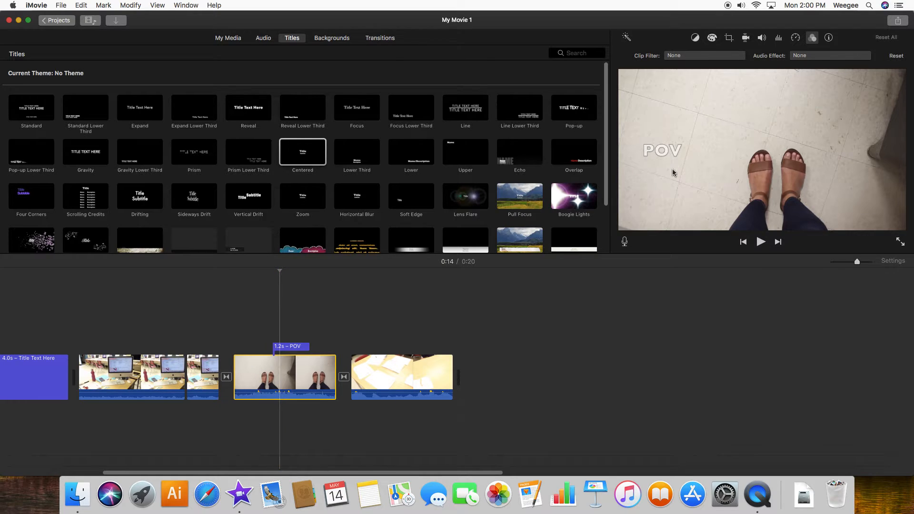
Set the feet clip to Fast 2x speed and play it back, shortening the movie to 17 seconds.
left_click(795, 37)
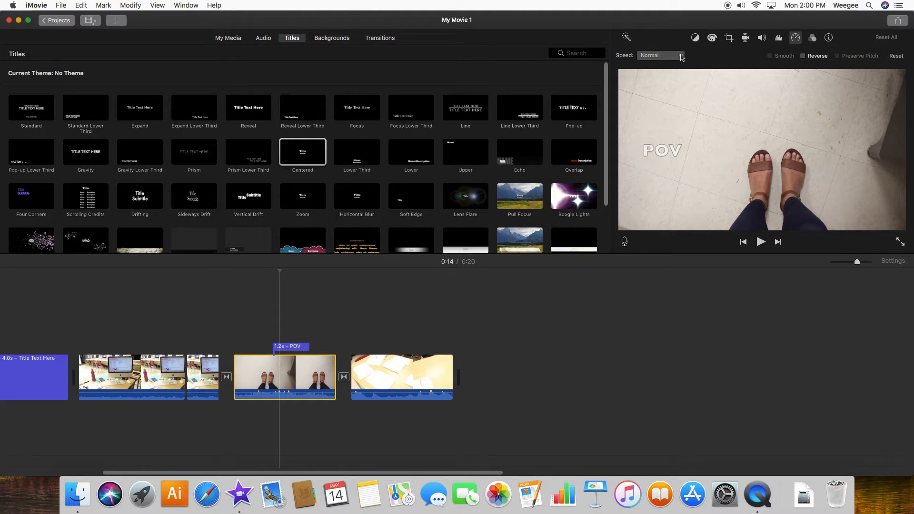
left_click(660, 55)
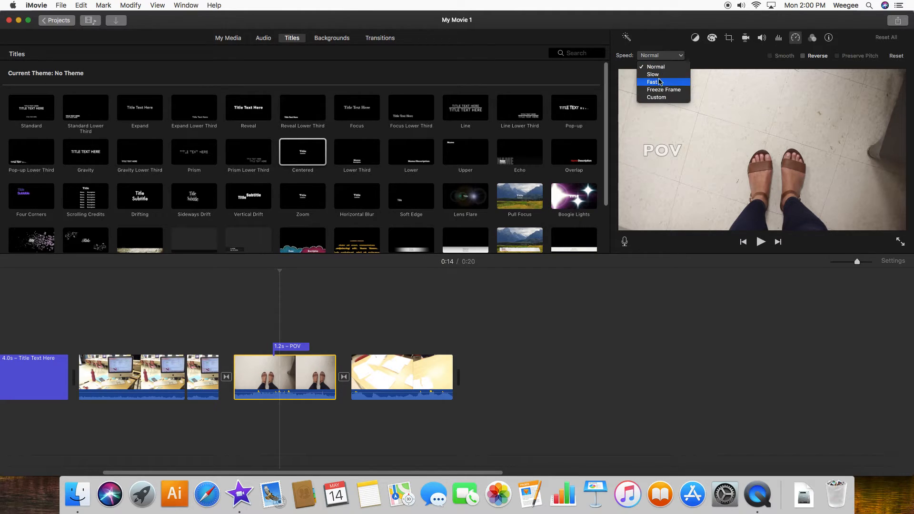
mouse_move(652, 75)
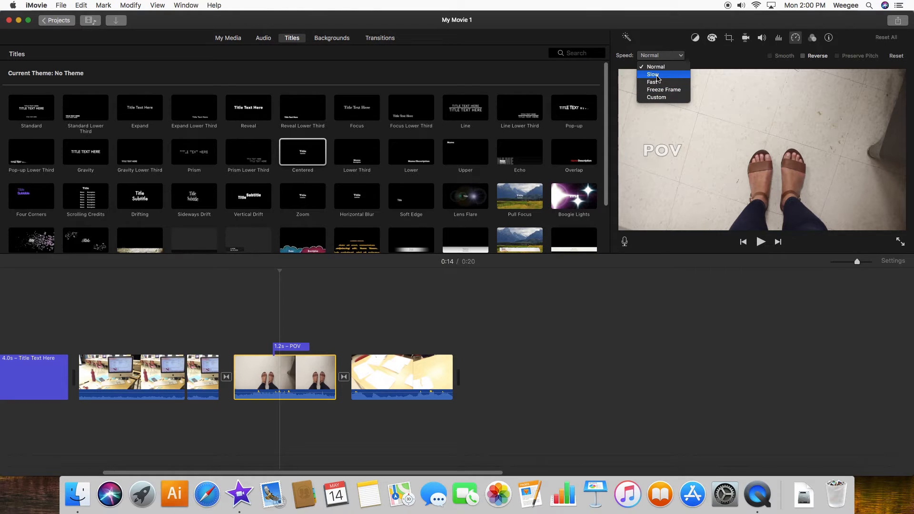
mouse_move(651, 82)
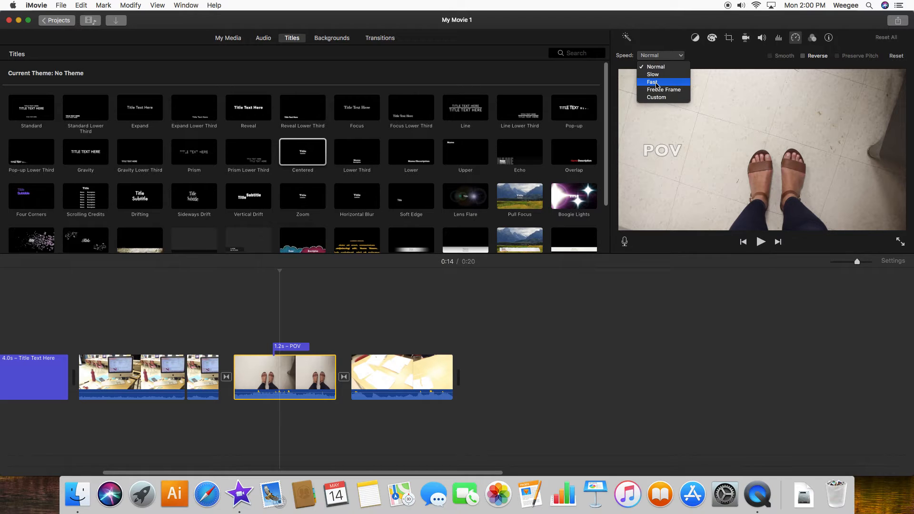
left_click(652, 81)
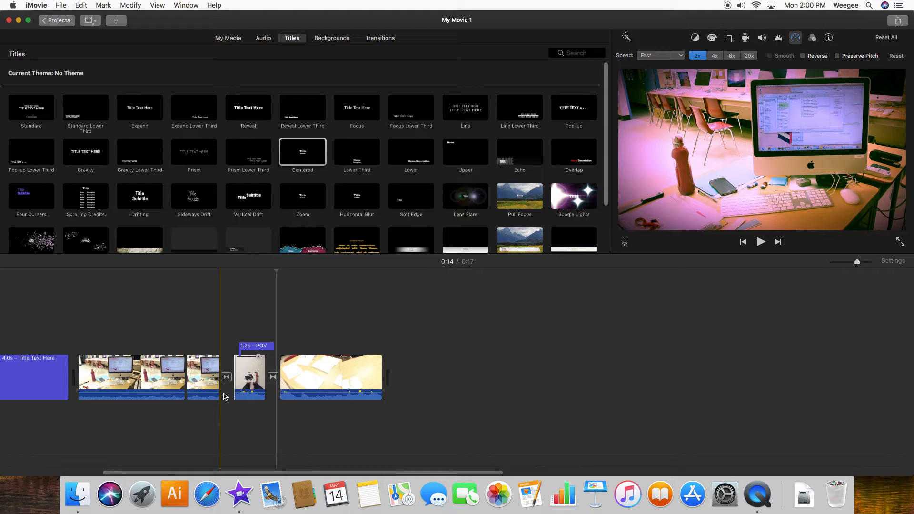
left_click(761, 241)
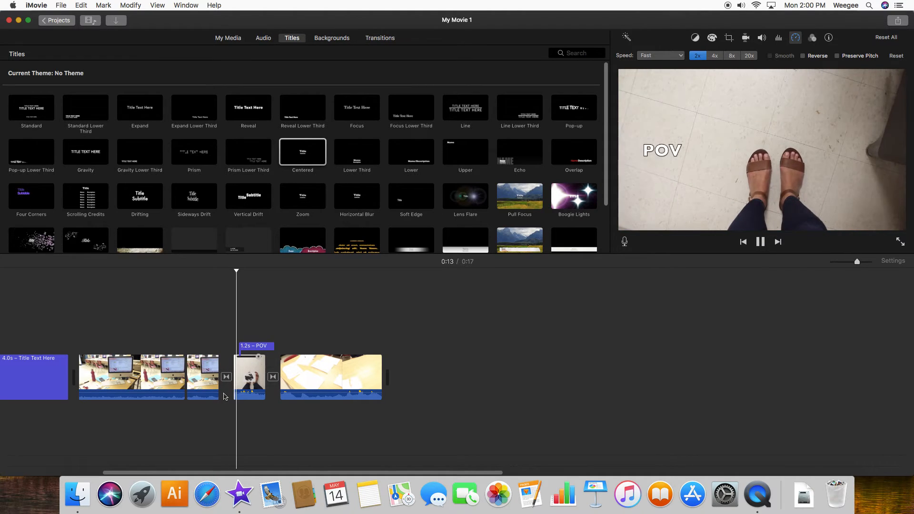
left_click(303, 376)
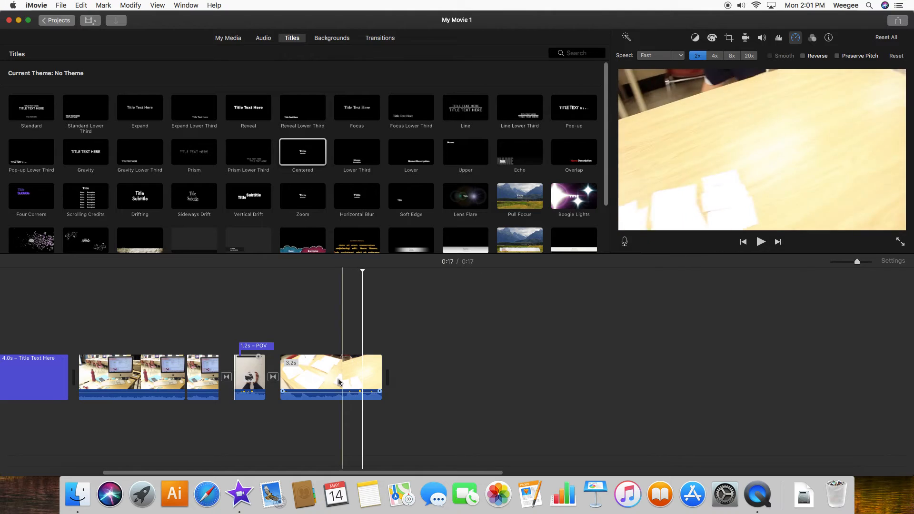
Reverse the last table clip and slow it to 25% speed, then play back the 26-second movie.
left_click(804, 55)
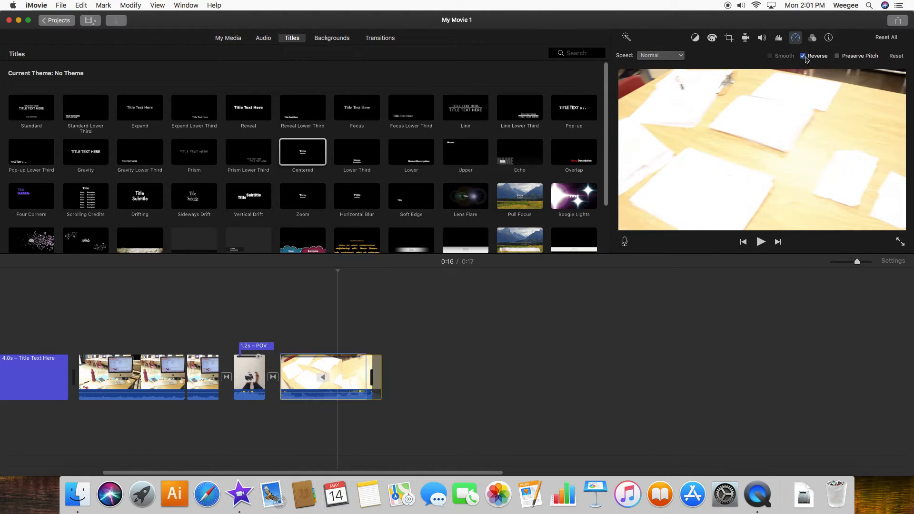
left_click(322, 376)
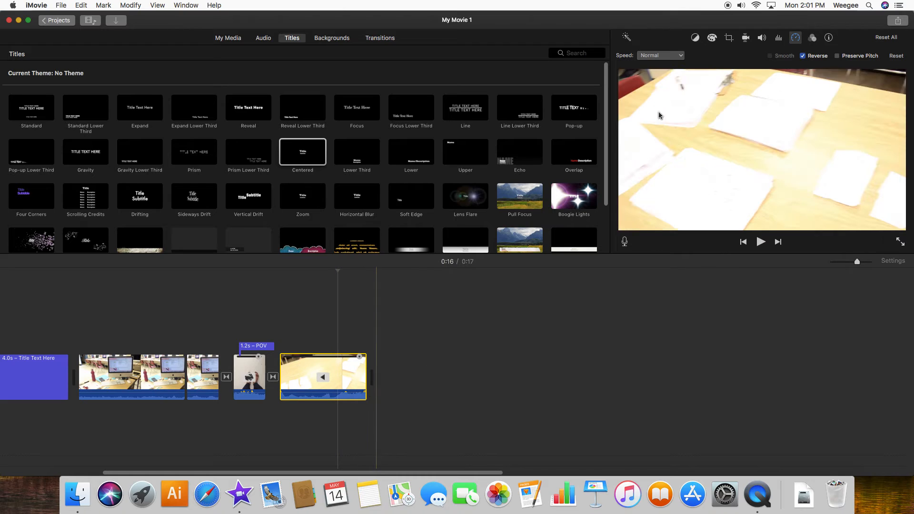
left_click(660, 55)
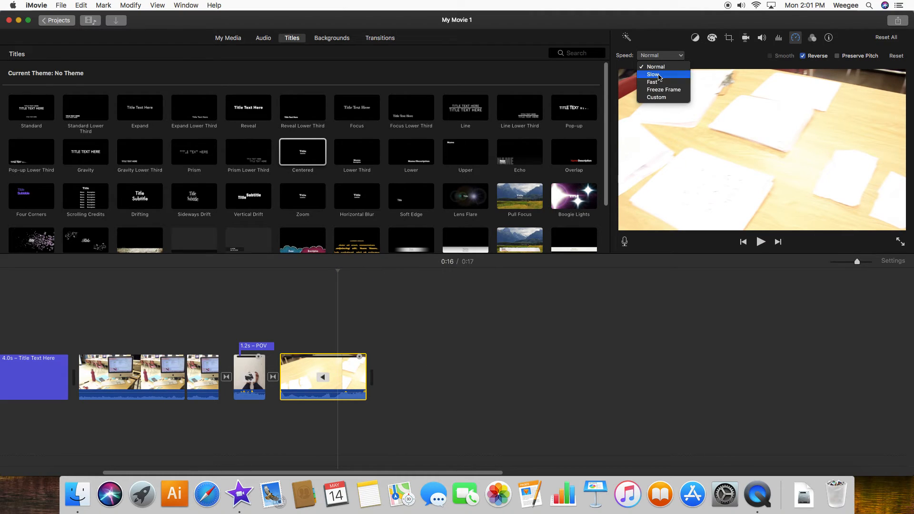
left_click(651, 75)
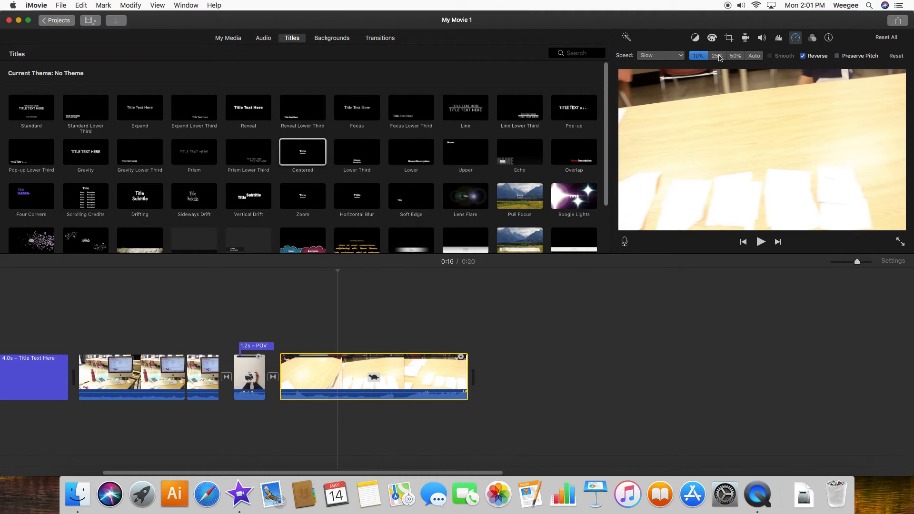
left_click(735, 55)
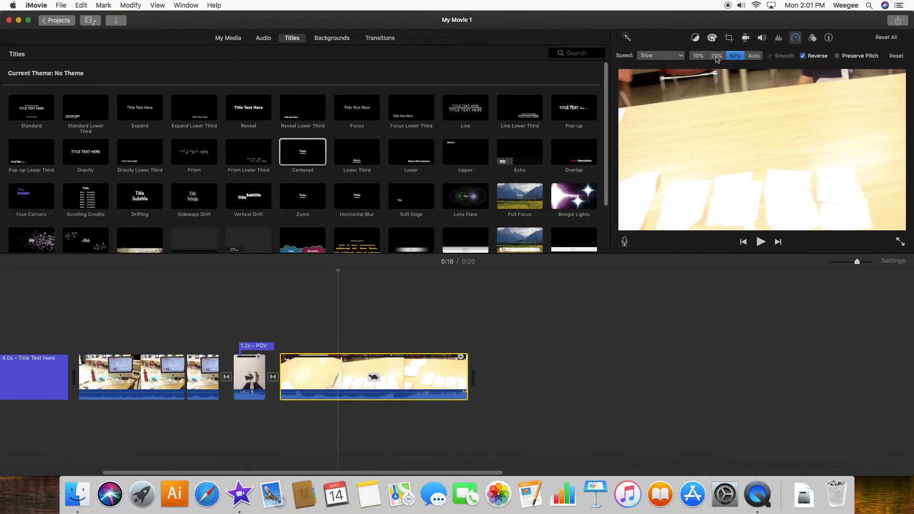
left_click(716, 55)
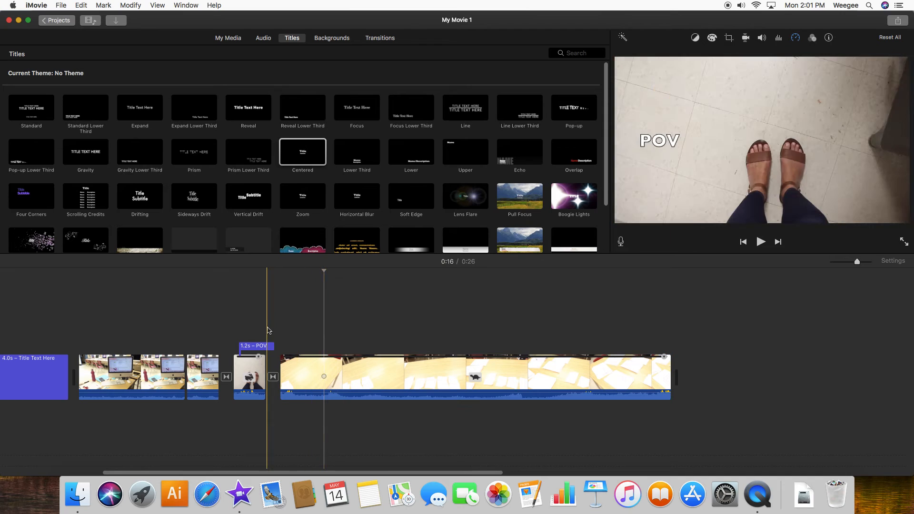
left_click(761, 242)
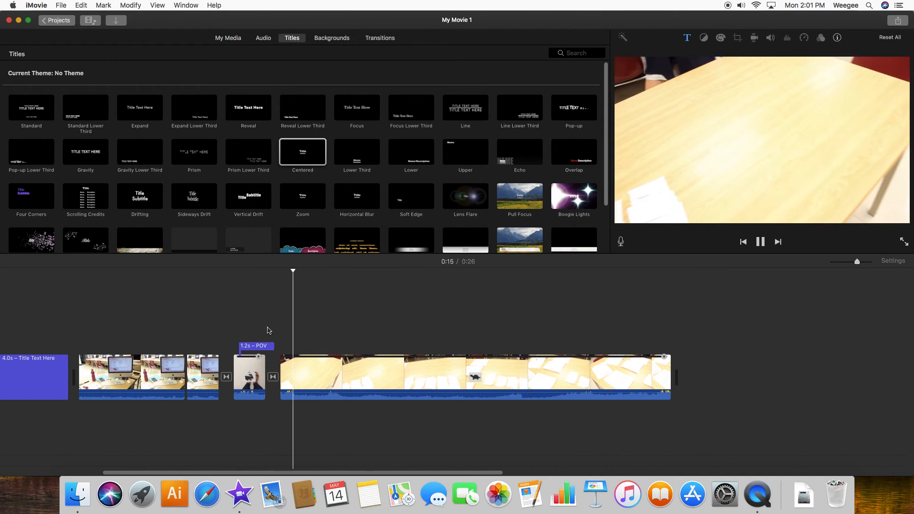